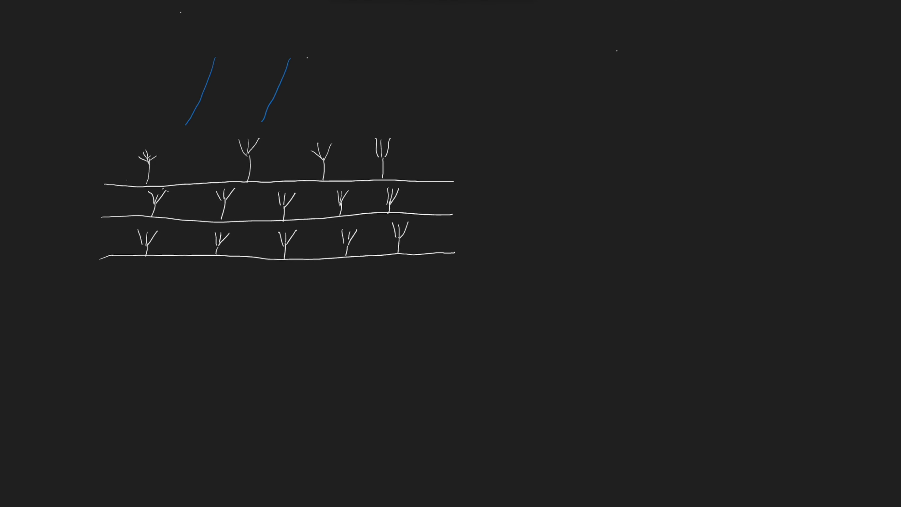
Finish the three blue rain arrows slanting onto the crops and write 'Rain' above them.
drag(362, 66, 339, 123)
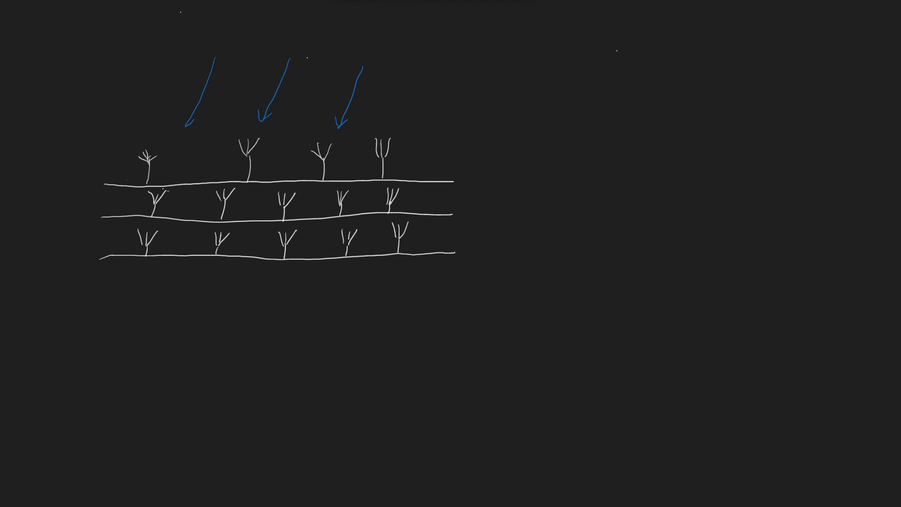
text(Rain)
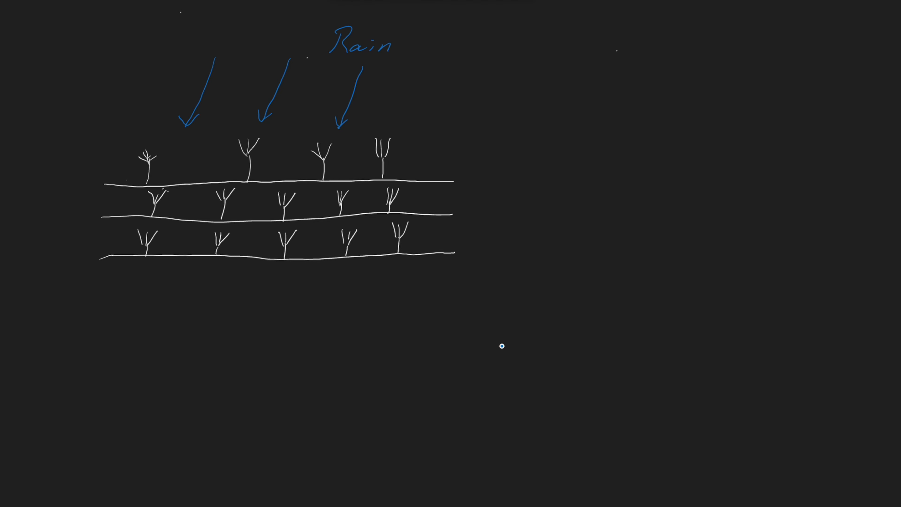
Draw three rightward runoff arrows labelled 'Runoff' and a wavy blue stream right of the field.
drag(457, 198, 532, 200)
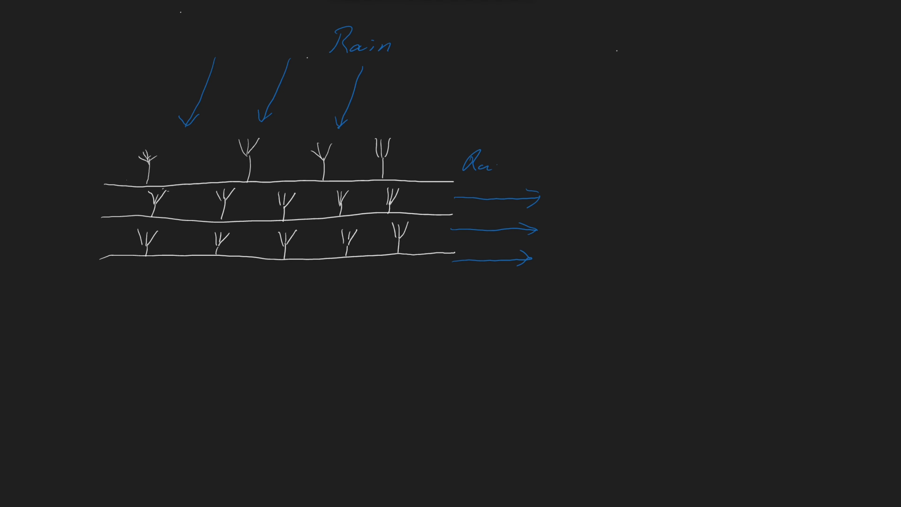
text(noff)
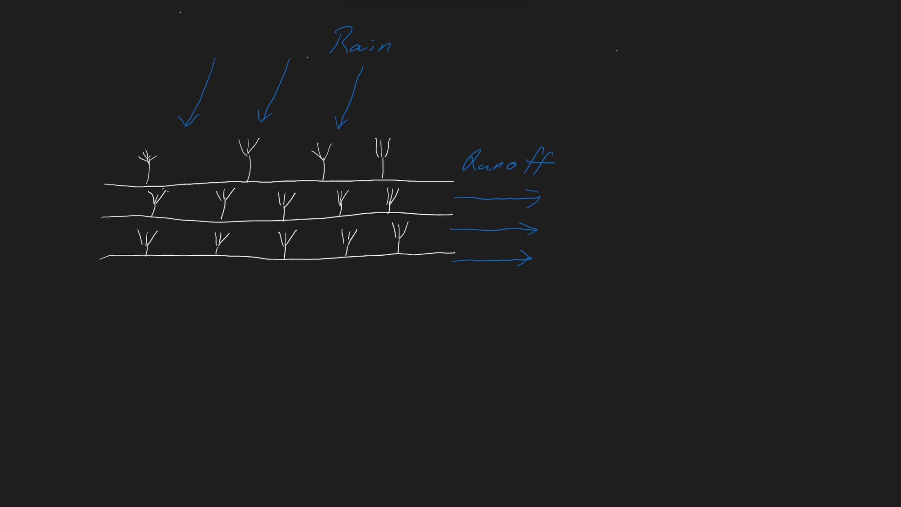
drag(583, 135, 585, 198)
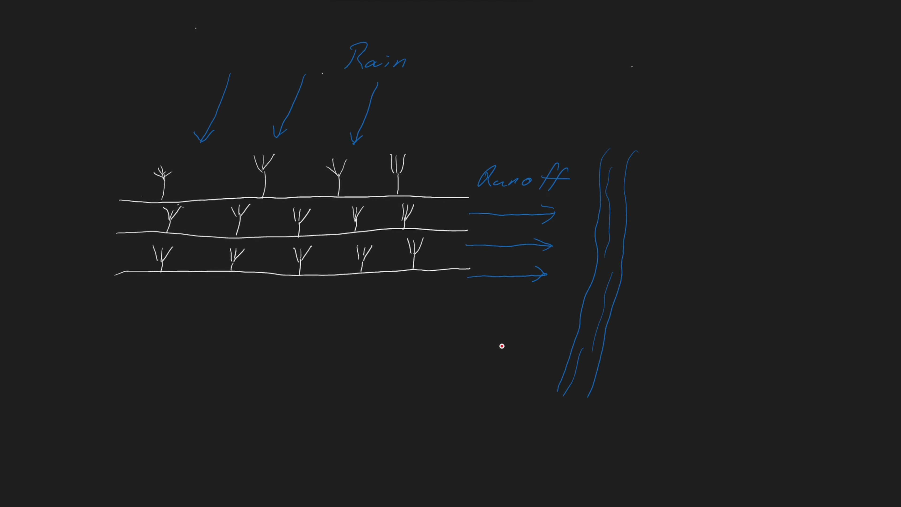
Draw red arrows down the field's left edge labelled 'Chemical', then a green grass strip at the field's edge.
drag(146, 121, 136, 166)
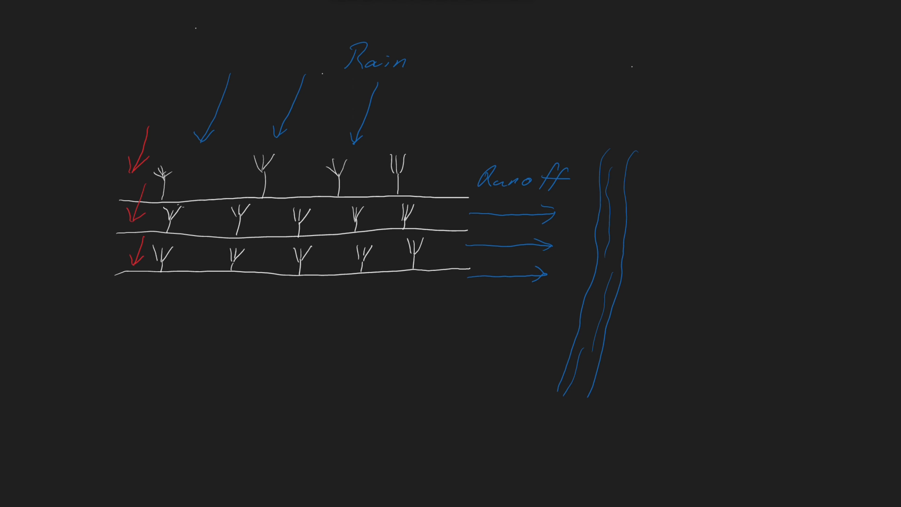
text(Chemicals)
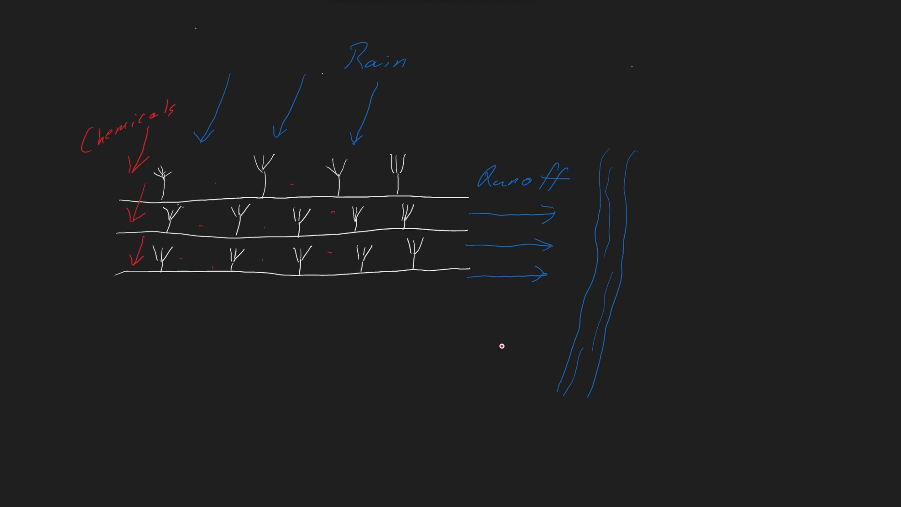
drag(454, 256, 494, 254)
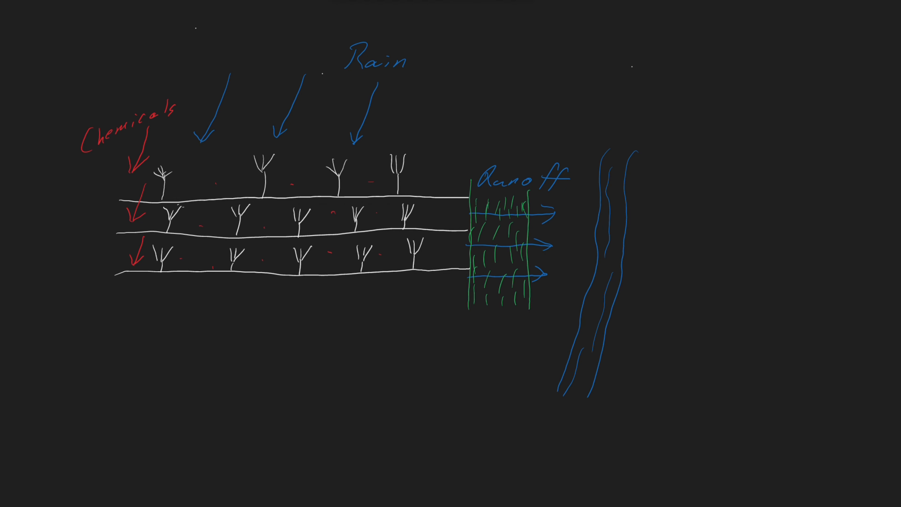
Write the green label 'Vegetative Filter St' beneath the hatched grass strip.
text(Vegetative)
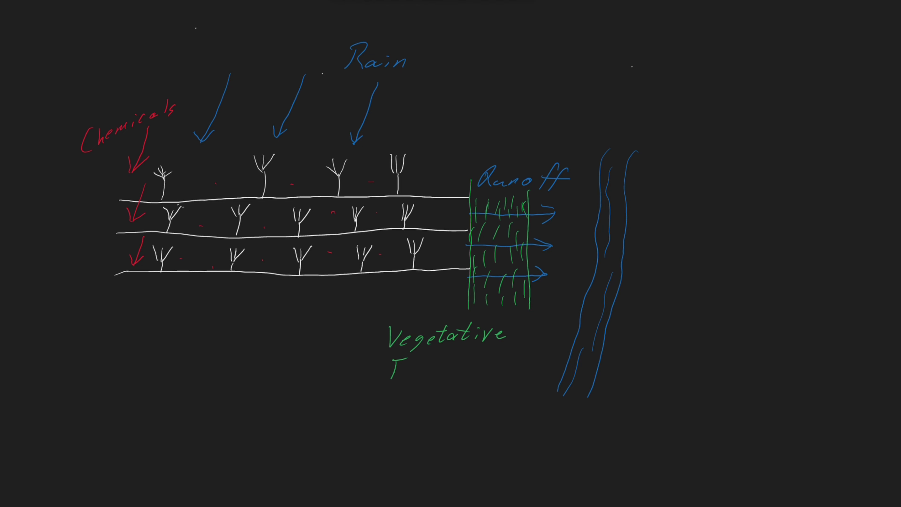
text(Filter St)
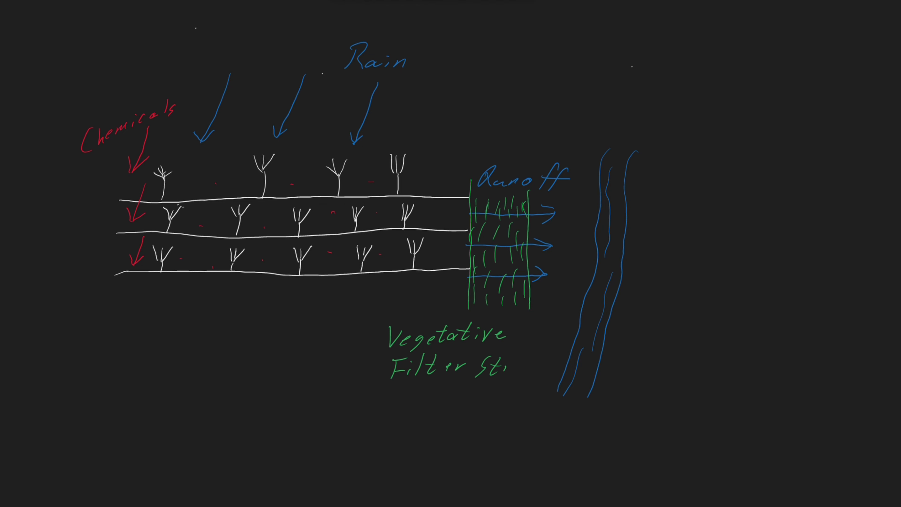